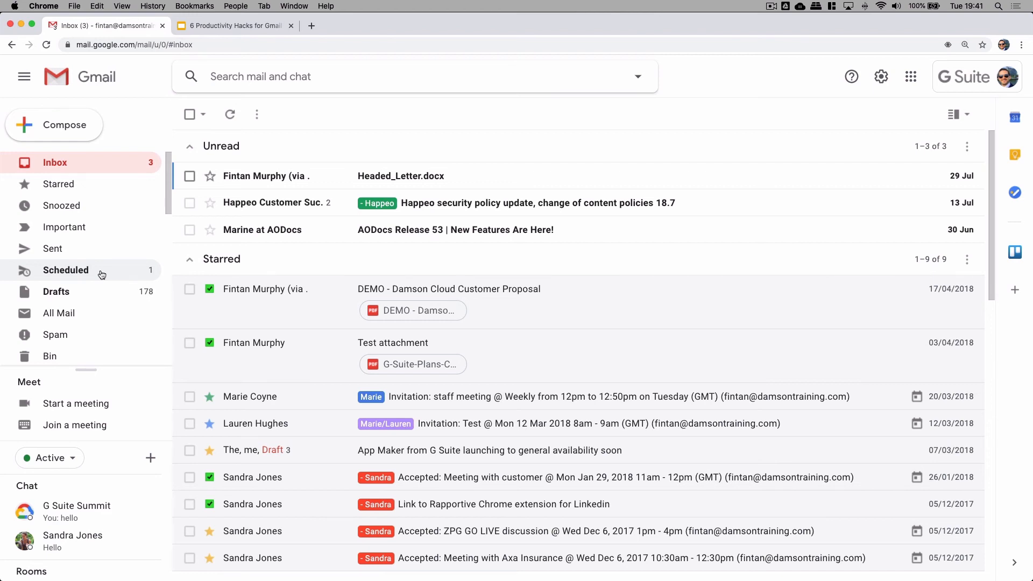
Open the Scheduled folder to check the scheduled Project X55 message to Sandra
{"action": "left_click", "coordinate": [65, 270]}
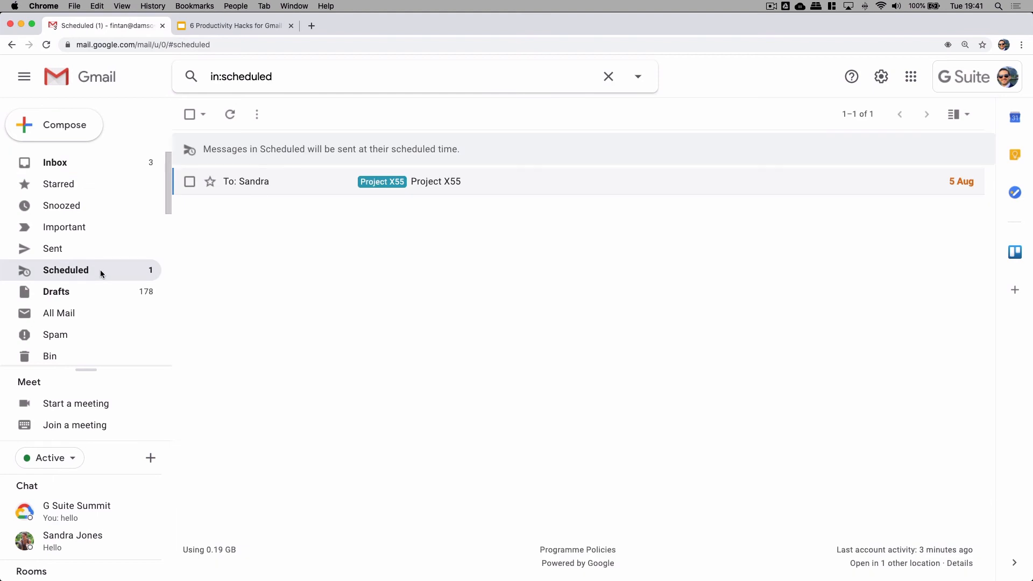
{"action": "left_click", "coordinate": [55, 163]}
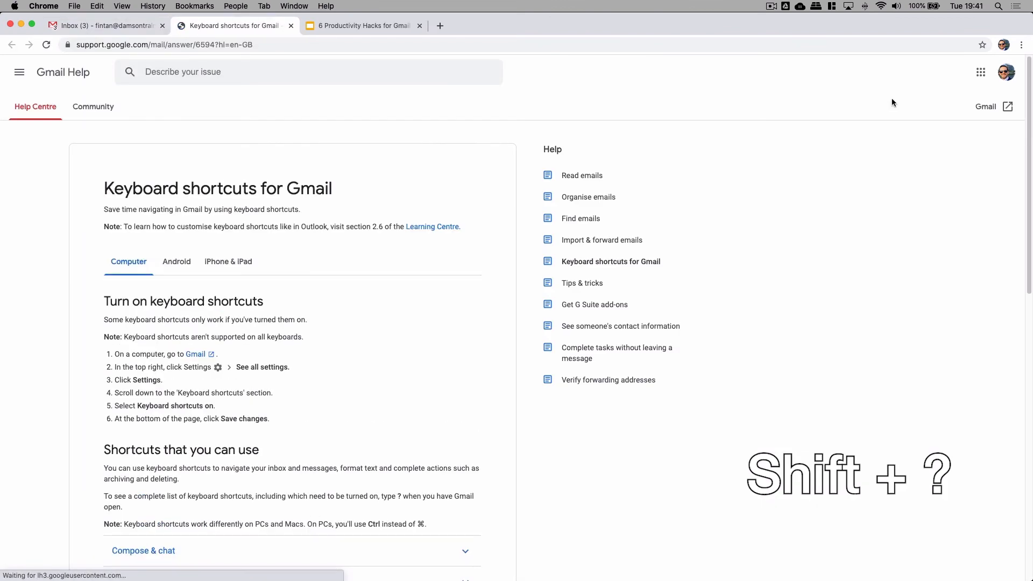
{"action": "mouse_move", "coordinate": [779, 131]}
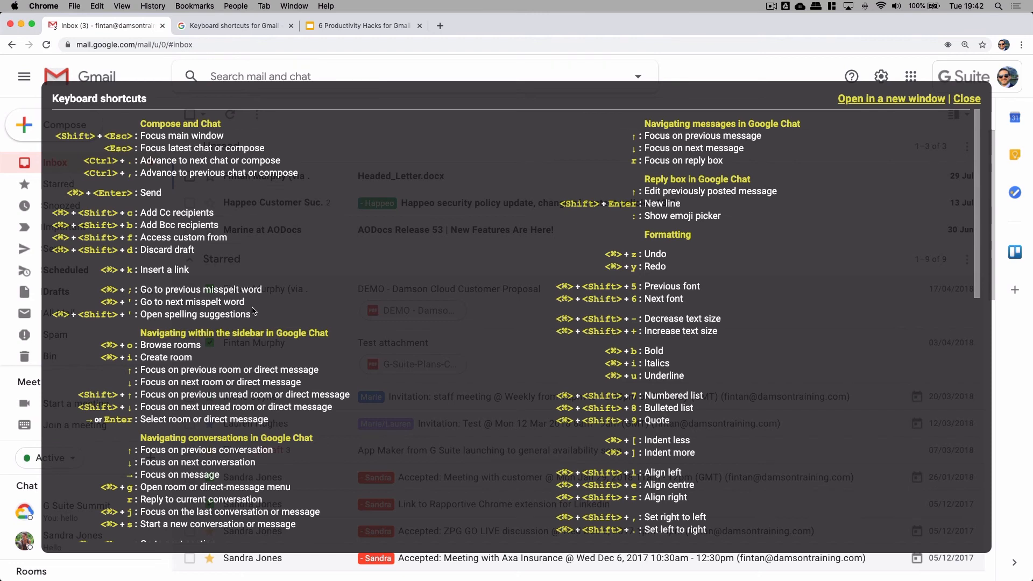
{"action": "mouse_move", "coordinate": [1029, 404]}
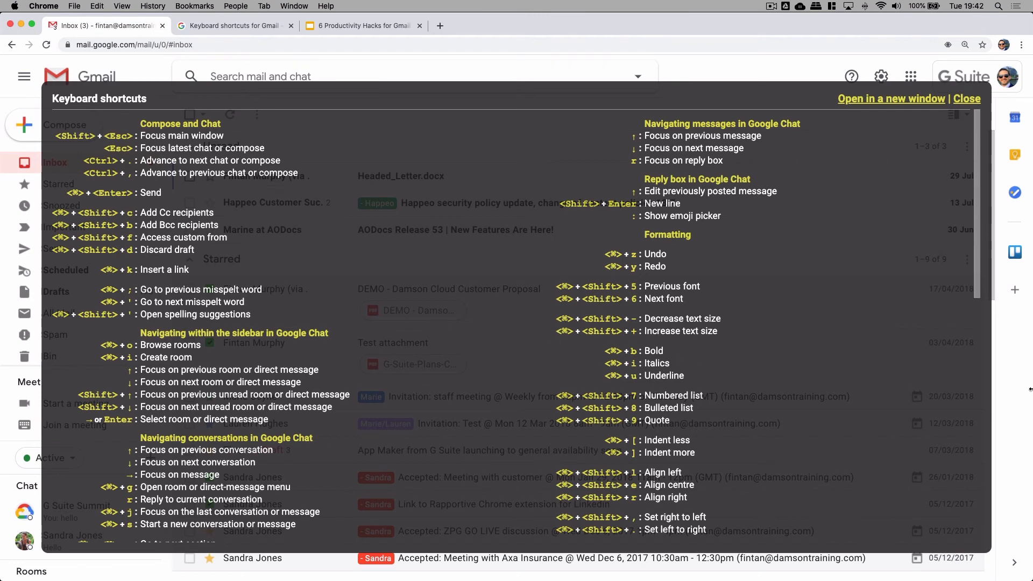
Close the keyboard shortcuts overlay to return to the inbox
{"action": "left_click", "coordinate": [966, 99]}
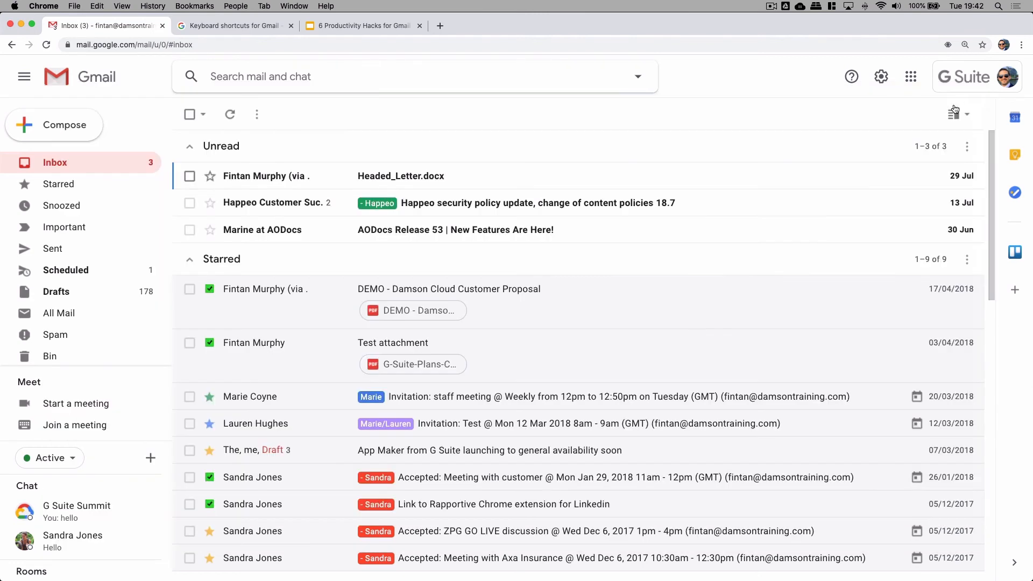
Open See all settings on the Advanced tab, where Custom keyboard shortcuts is Enabled
{"action": "left_click", "coordinate": [881, 76]}
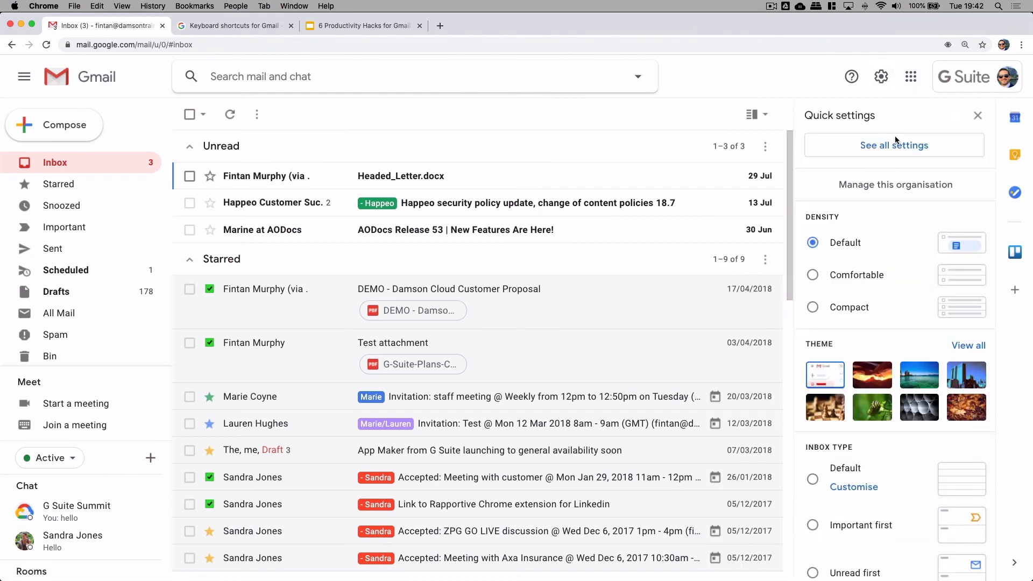
{"action": "left_click", "coordinate": [894, 145]}
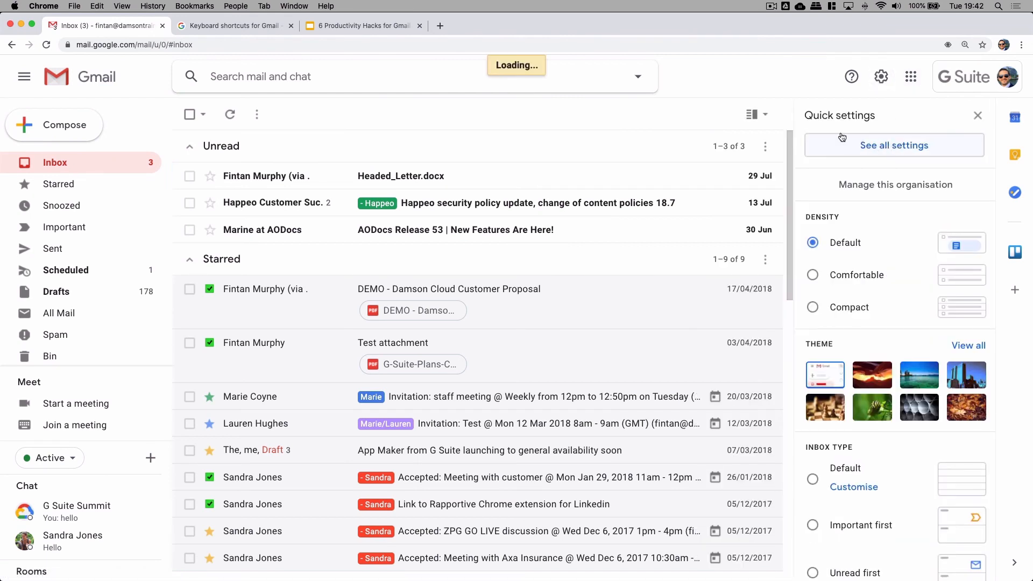
{"action": "left_click", "coordinate": [894, 146]}
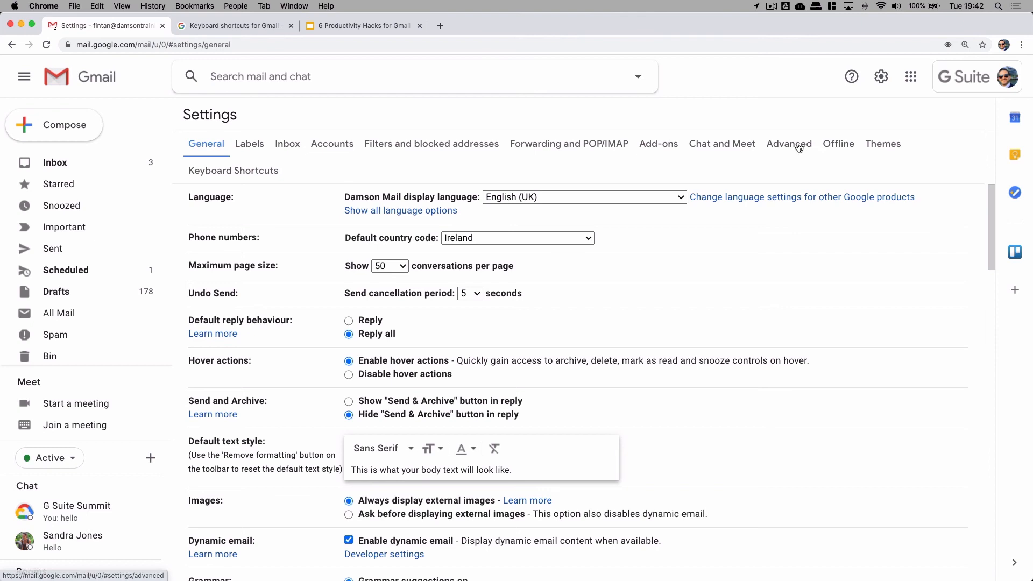
{"action": "left_click", "coordinate": [788, 143]}
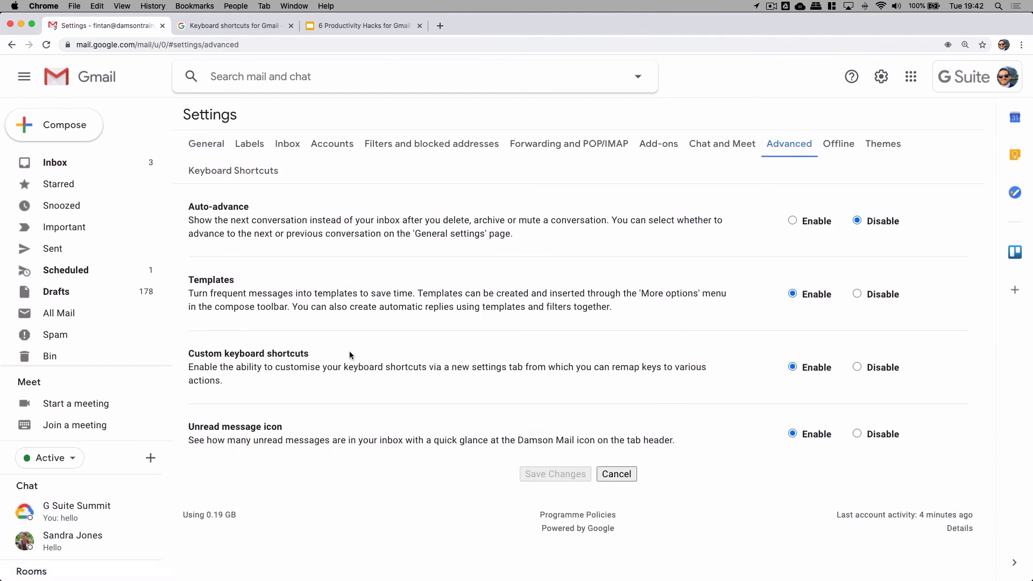
{"action": "mouse_move", "coordinate": [306, 367]}
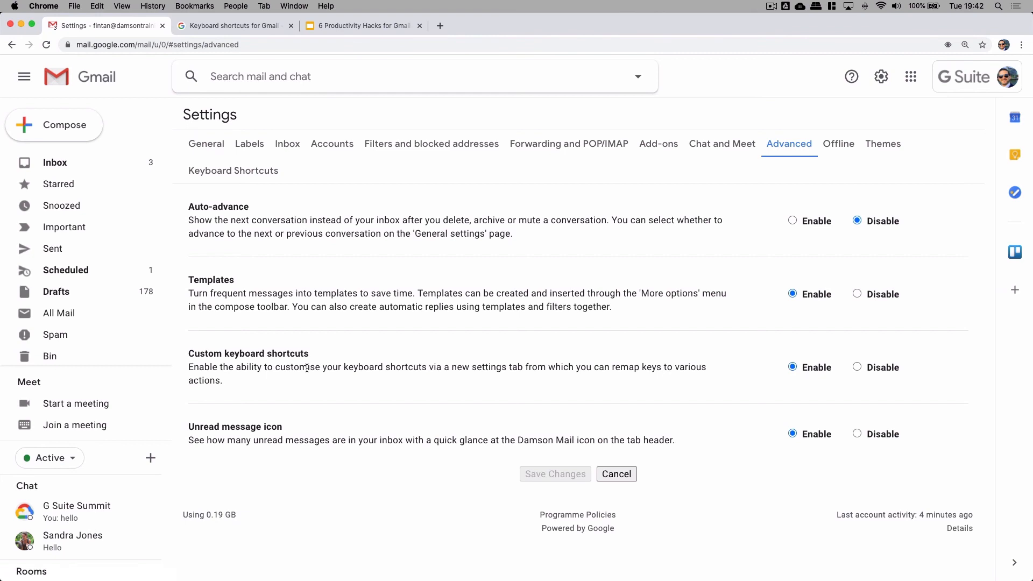
{"action": "mouse_move", "coordinate": [287, 183]}
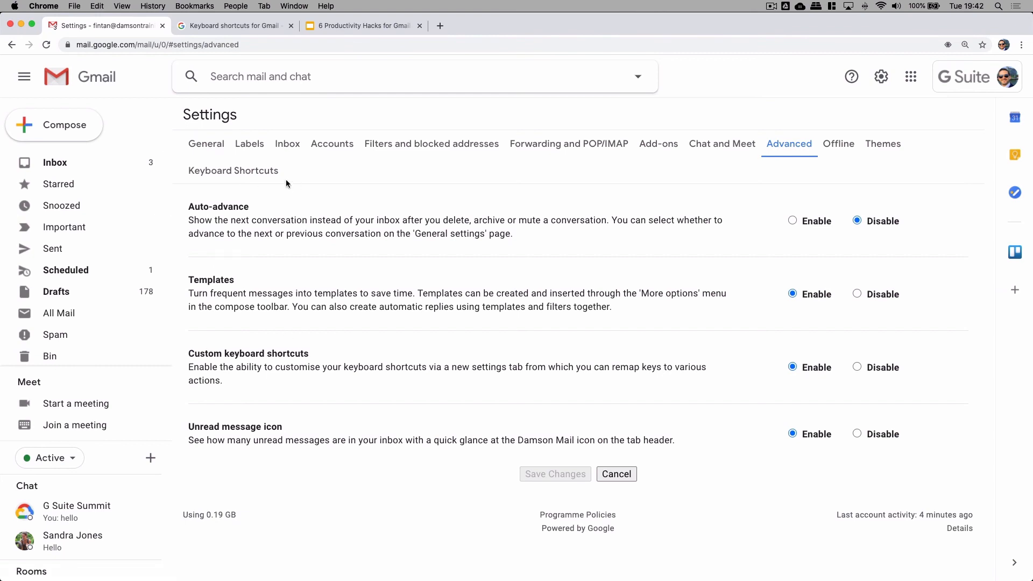
Review the Keyboard Shortcuts mappings, with Compose in a tab on d, then go back to Inbox
{"action": "left_click", "coordinate": [233, 171]}
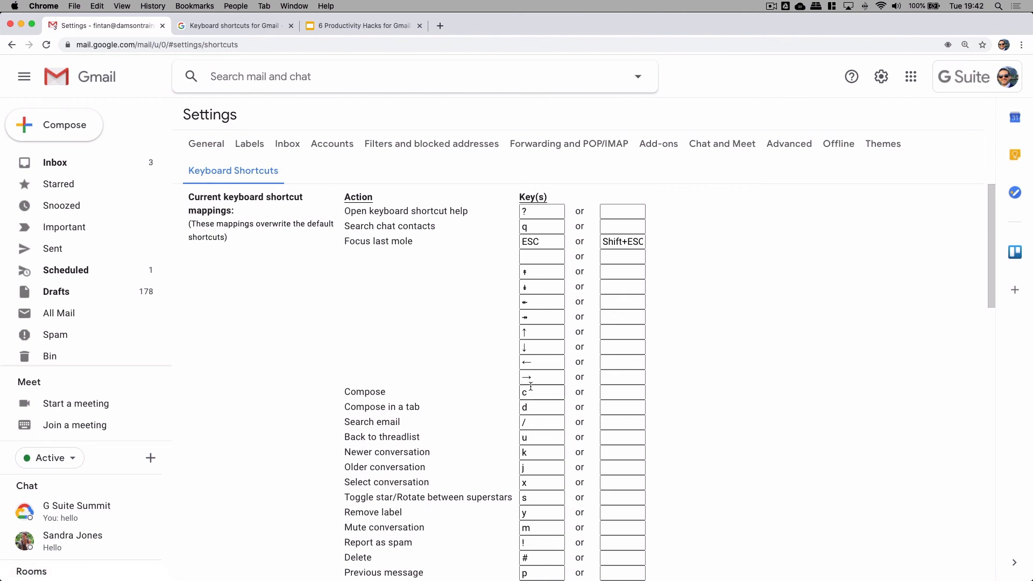
{"action": "mouse_move", "coordinate": [442, 403]}
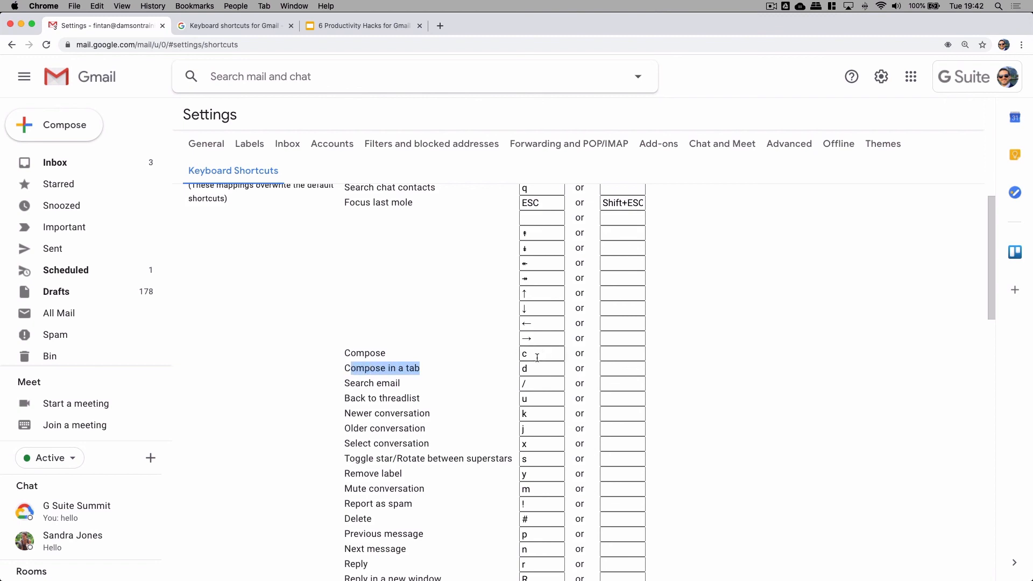
{"action": "left_click", "coordinate": [623, 368]}
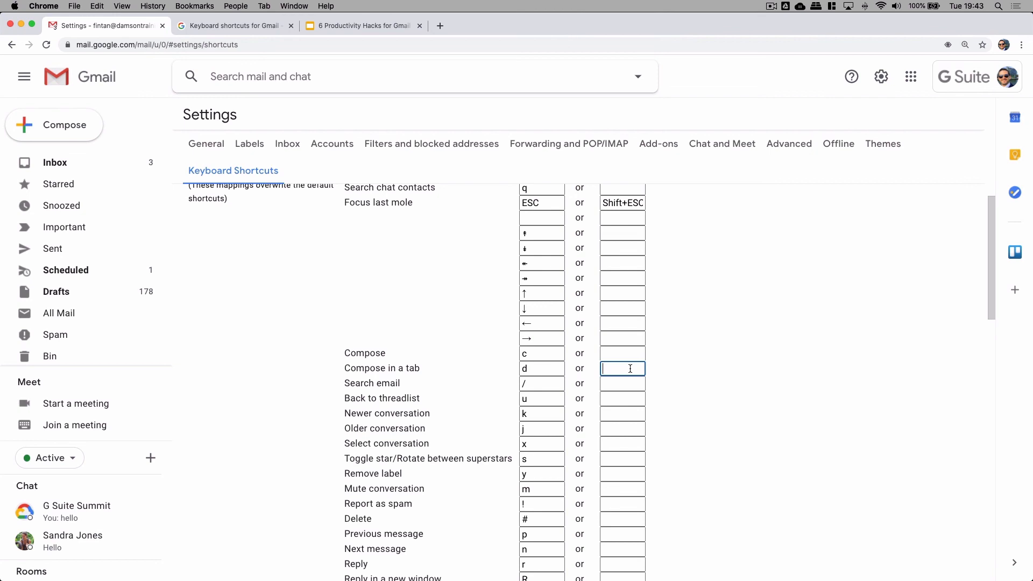
{"action": "mouse_move", "coordinate": [157, 198]}
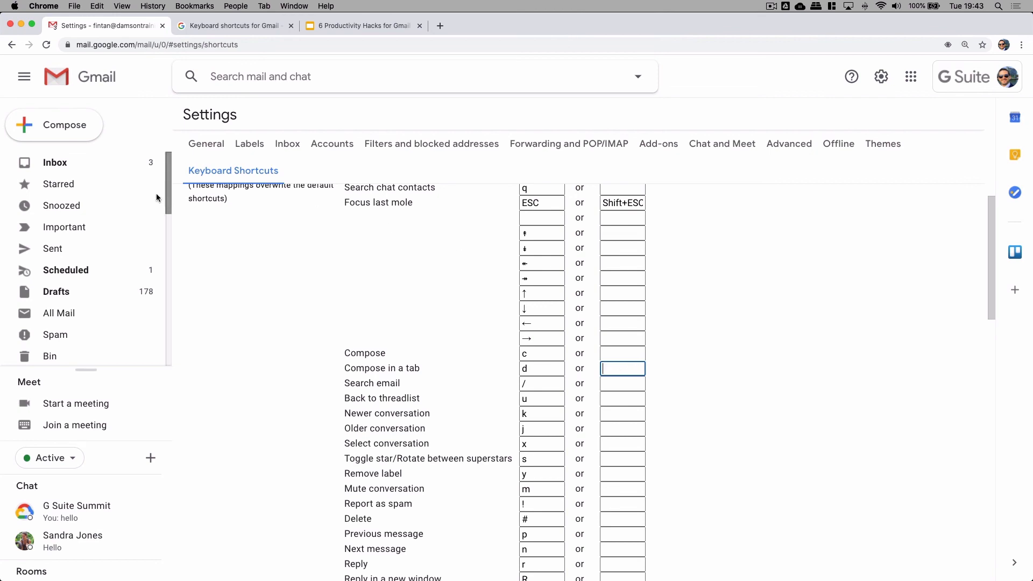
{"action": "left_click", "coordinate": [55, 163]}
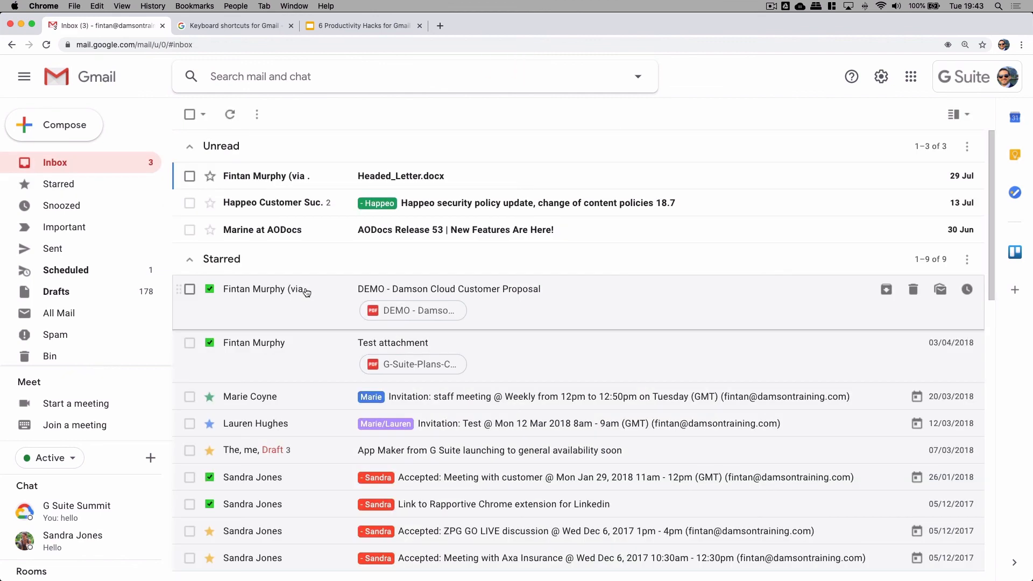
Open a compose tab with the d shortcut, then start another New Message over the inbox
{"action": "left_click", "coordinate": [53, 124]}
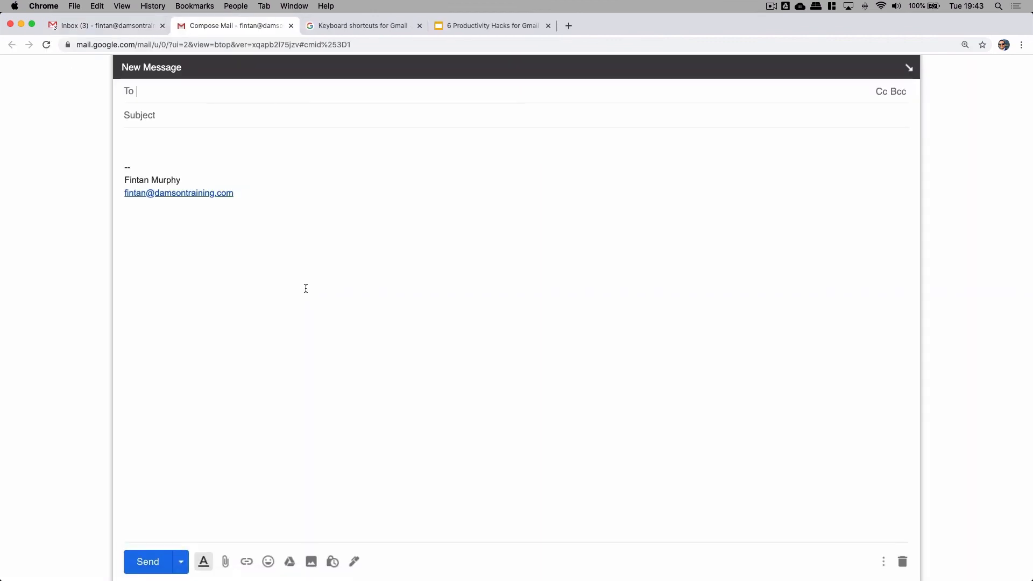
{"action": "left_click", "coordinate": [204, 561]}
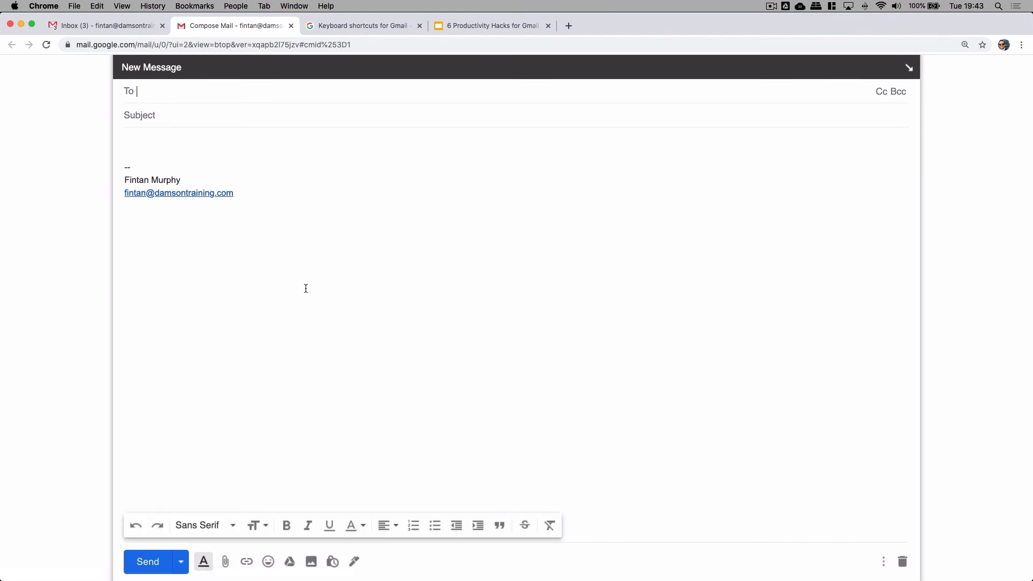
{"action": "mouse_move", "coordinate": [106, 29]}
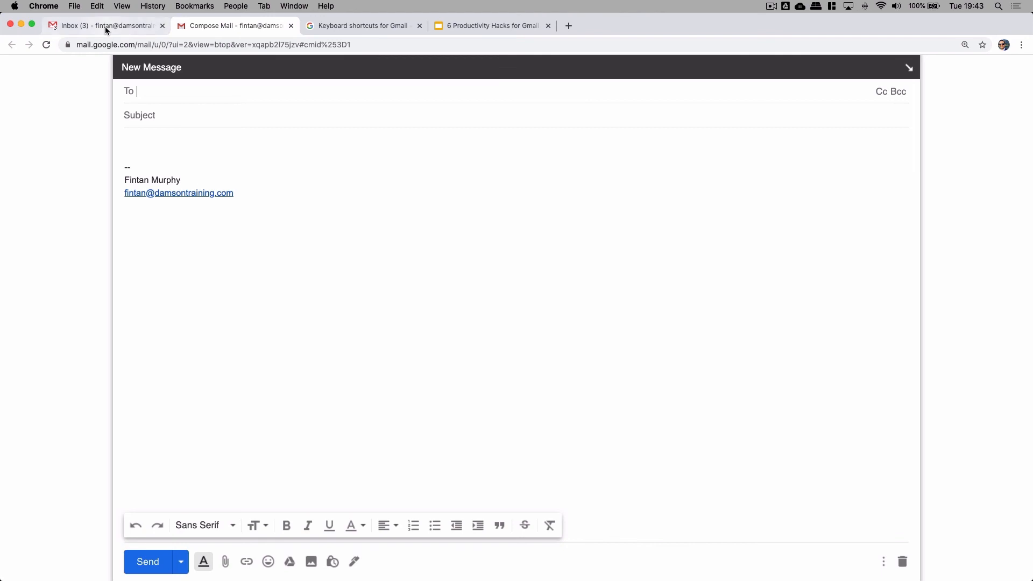
{"action": "left_click", "coordinate": [105, 25]}
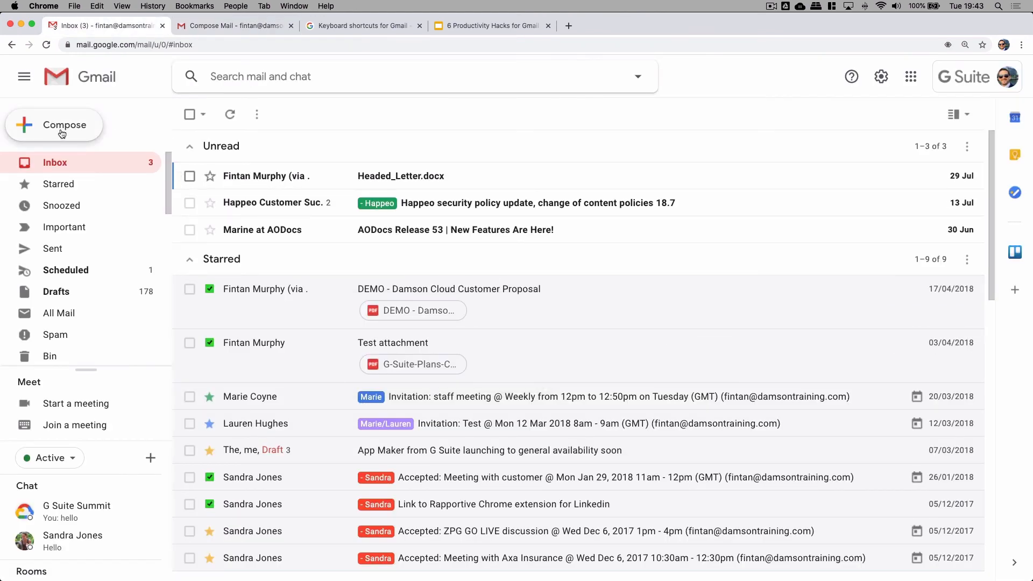
{"action": "left_click", "coordinate": [61, 125]}
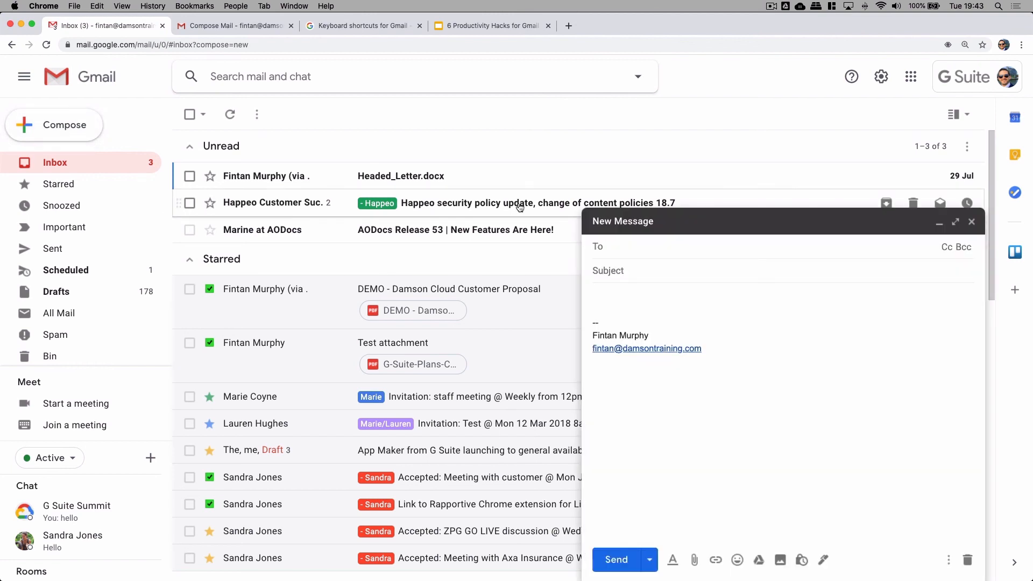